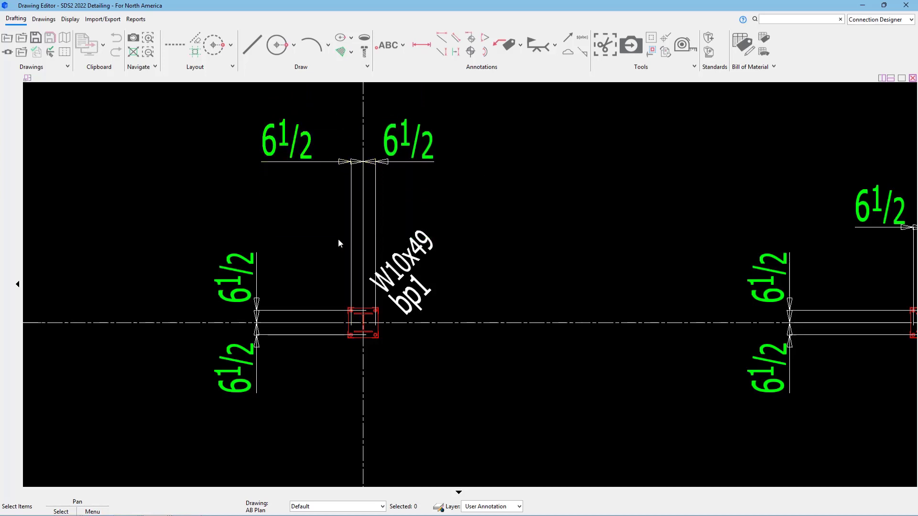
mouse_move(295, 201)
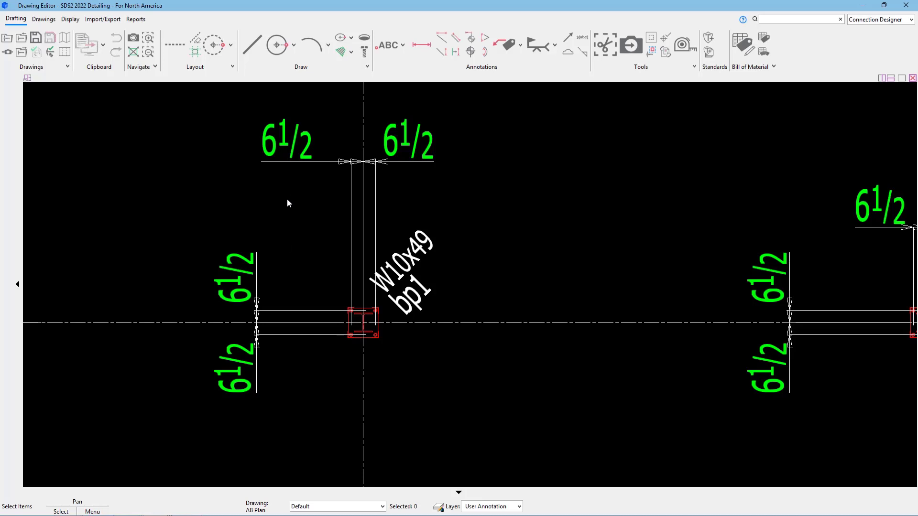
mouse_move(281, 155)
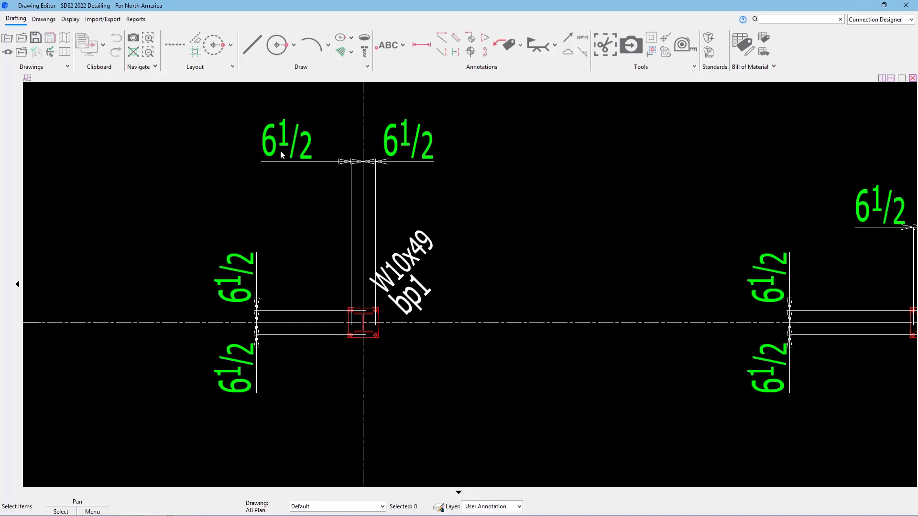
Bring up the Edit Dimension settings for the top-left 6 1/2 dimension (8 of 61)
double_click(286, 141)
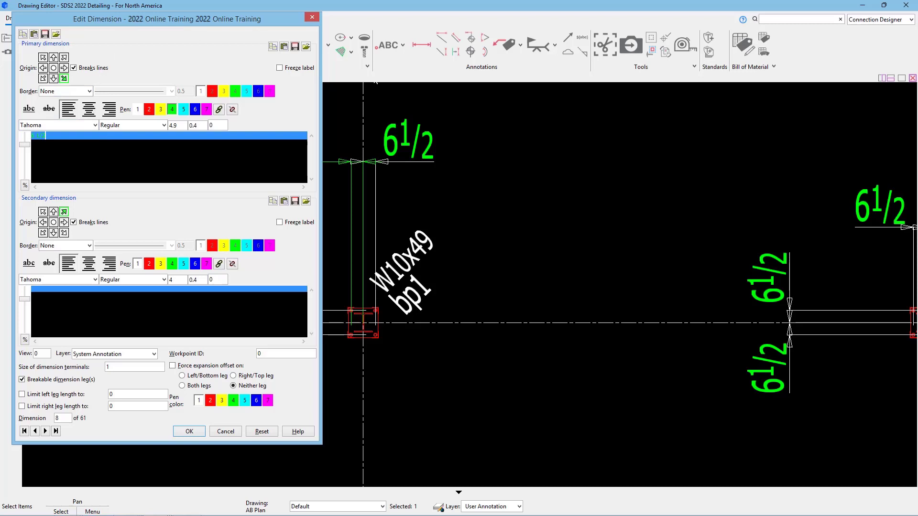
mouse_move(440, 105)
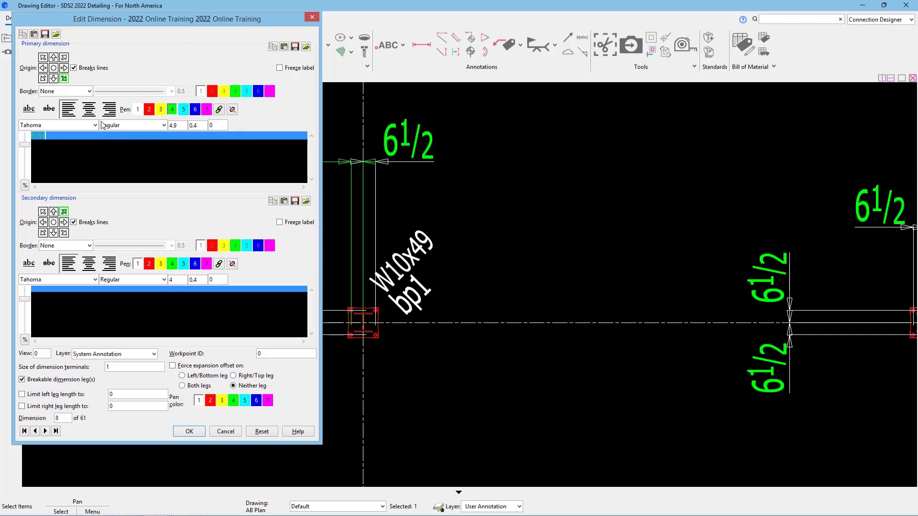
mouse_move(88, 110)
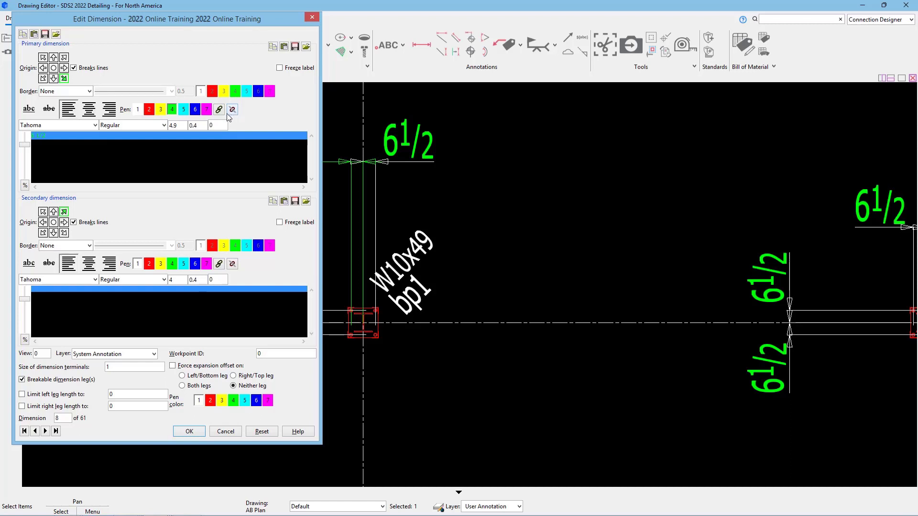
mouse_move(59, 124)
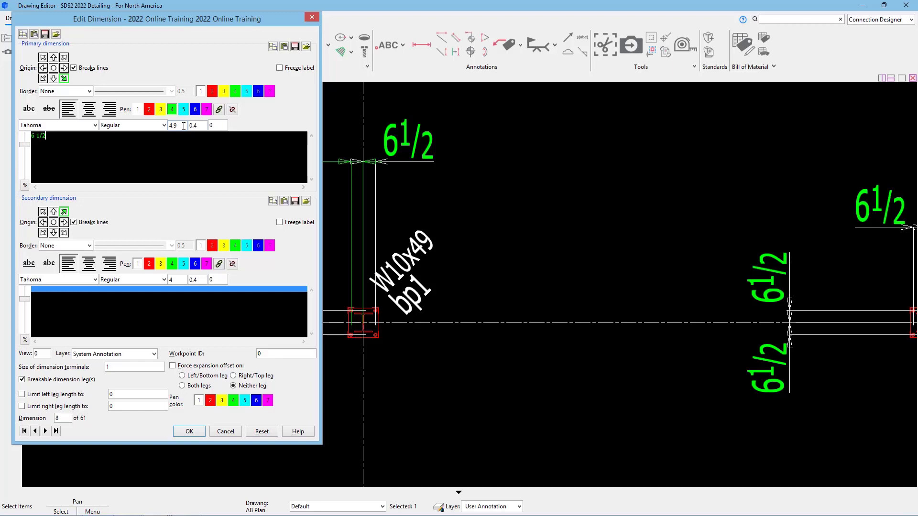
mouse_move(197, 126)
type("hello")
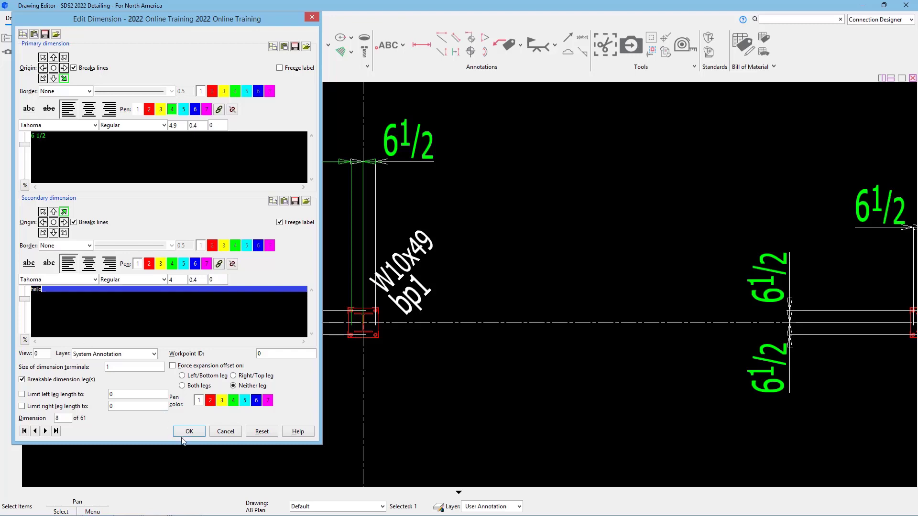
Freeze the secondary label and enter text for it
left_click(188, 432)
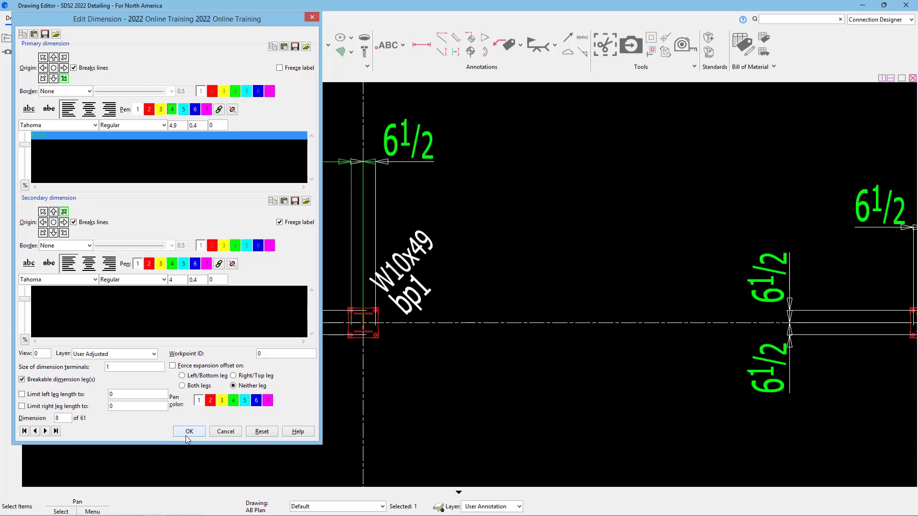
Apply the edits with layer User Adjusted and check the dimension on the drawing
left_click(188, 431)
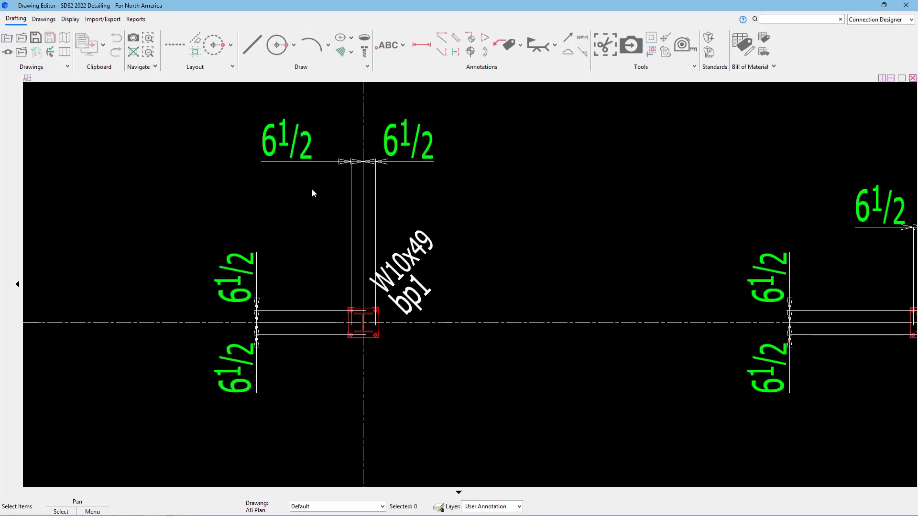
left_click(287, 140)
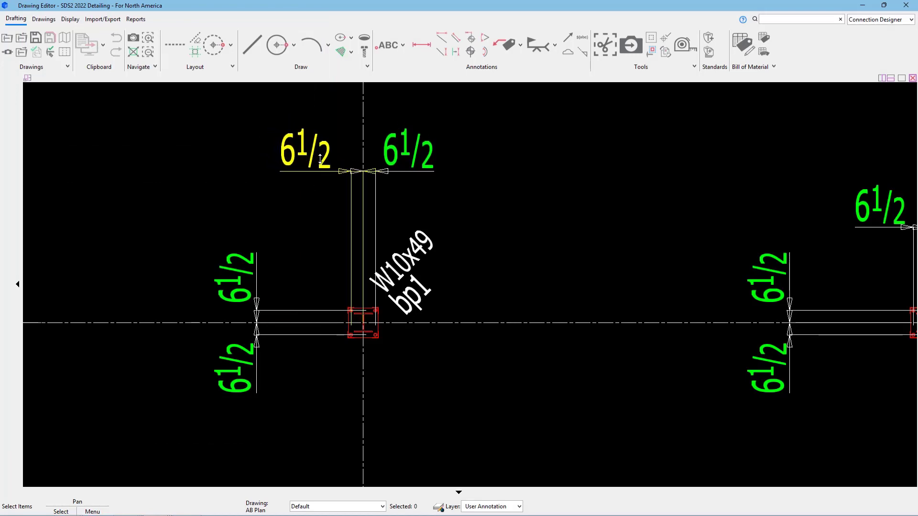